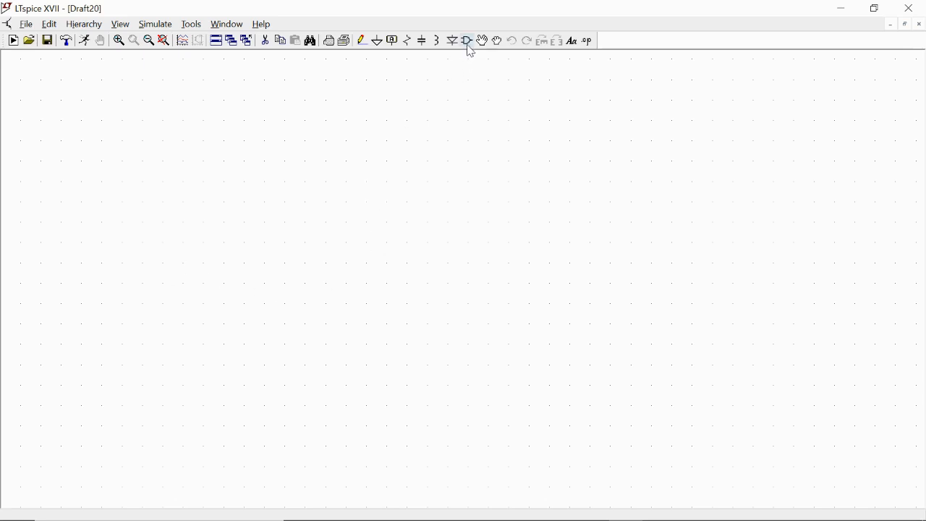
# Place voltage source V1 from the component library and resistor R1 on the schematic.
pyautogui.click(463, 41)
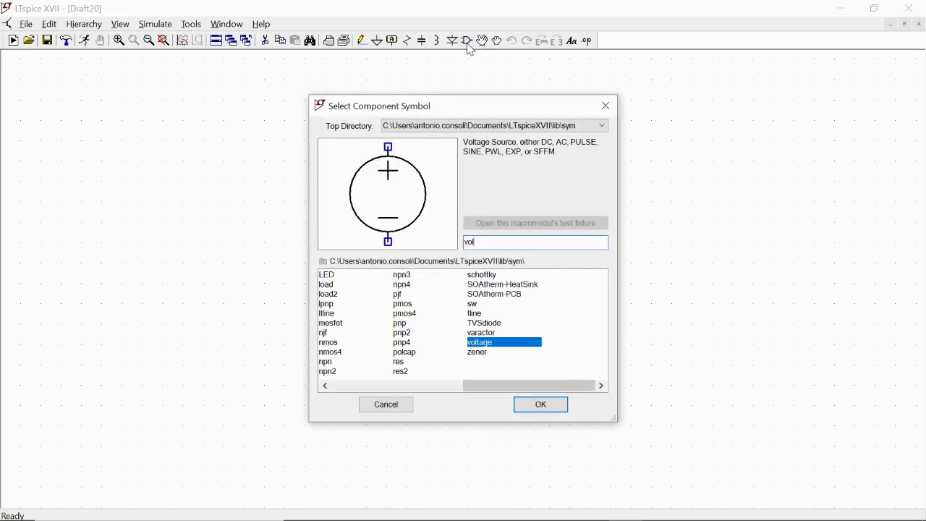
pyautogui.click(540, 404)
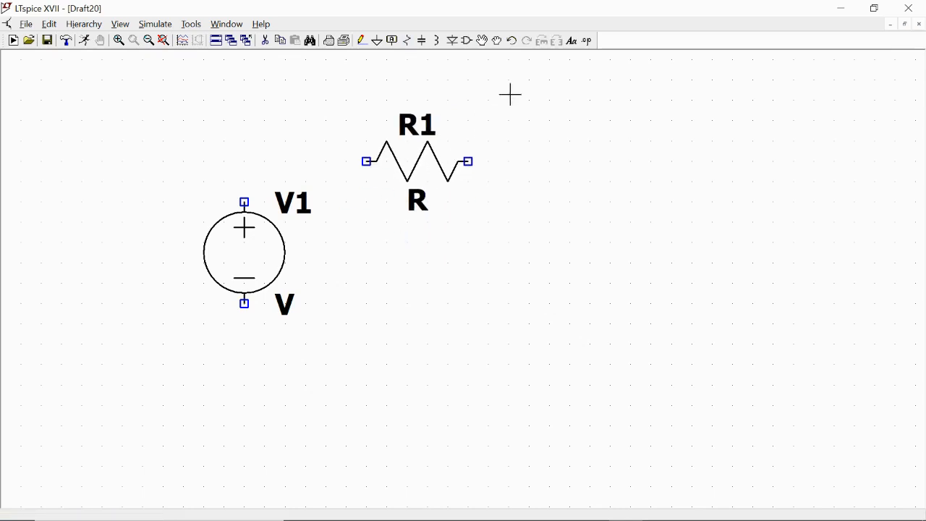
# Add capacitor C1 and wire V1, R1, C1 into a closed loop with a ground.
pyautogui.click(543, 41)
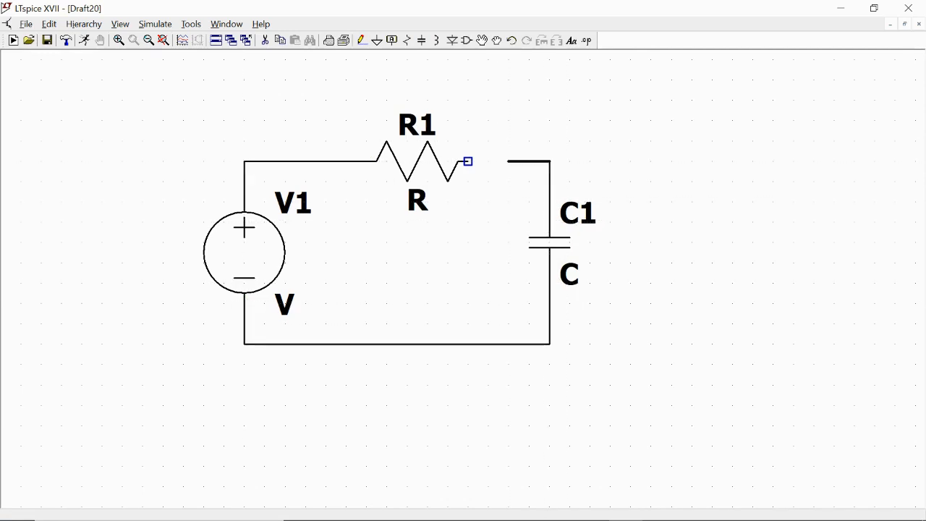
pyautogui.click(376, 41)
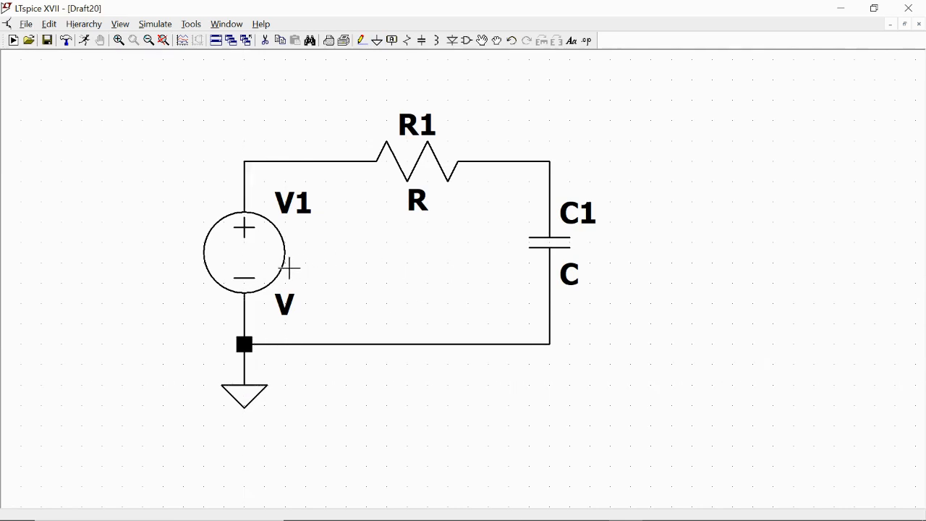
pyautogui.moveTo(264, 258)
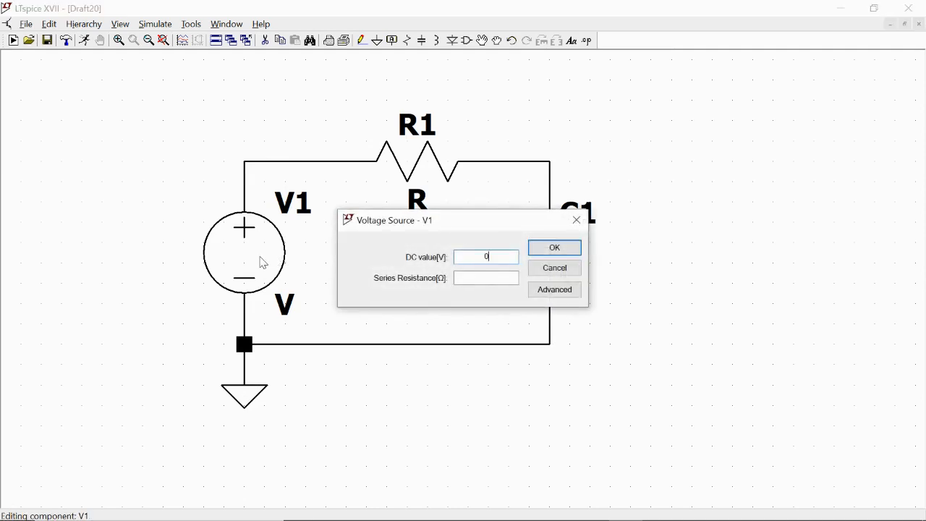
# Assign V1 a DC value of 0, R1 a resistance of 1k and C1 a capacitance of 1u.
pyautogui.click(554, 248)
pyautogui.write('1')
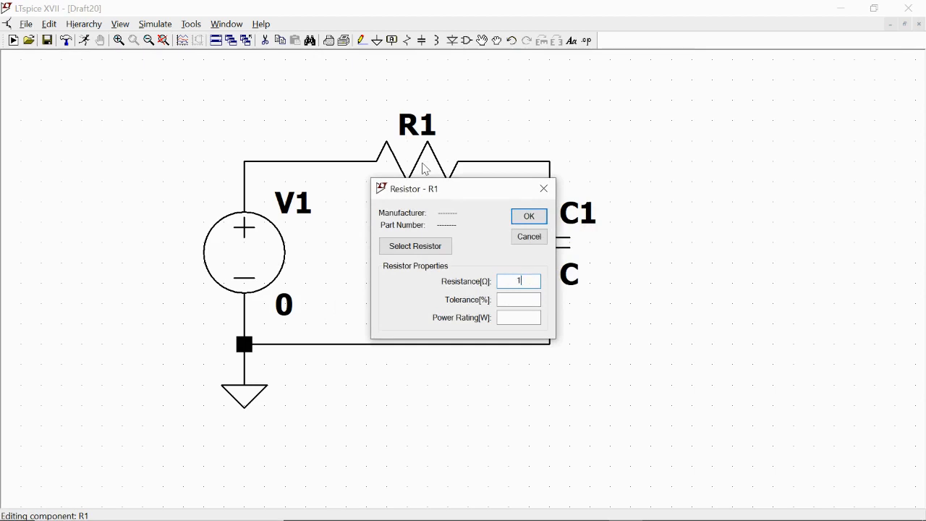
pyautogui.click(528, 216)
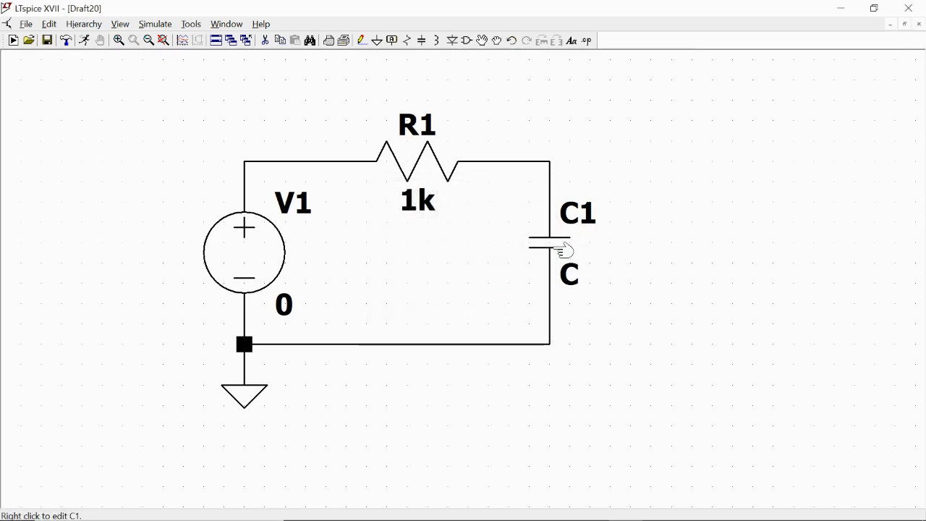
pyautogui.rightClick(543, 246)
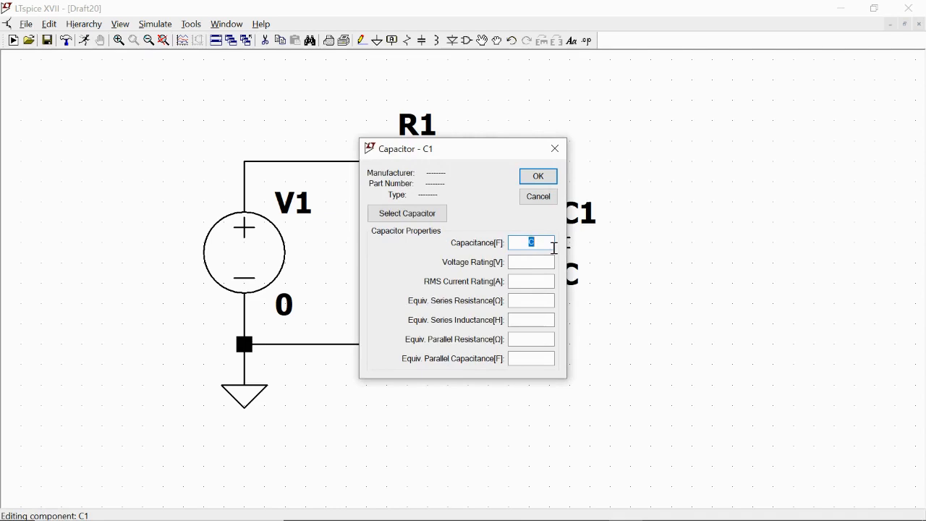
pyautogui.write('1')
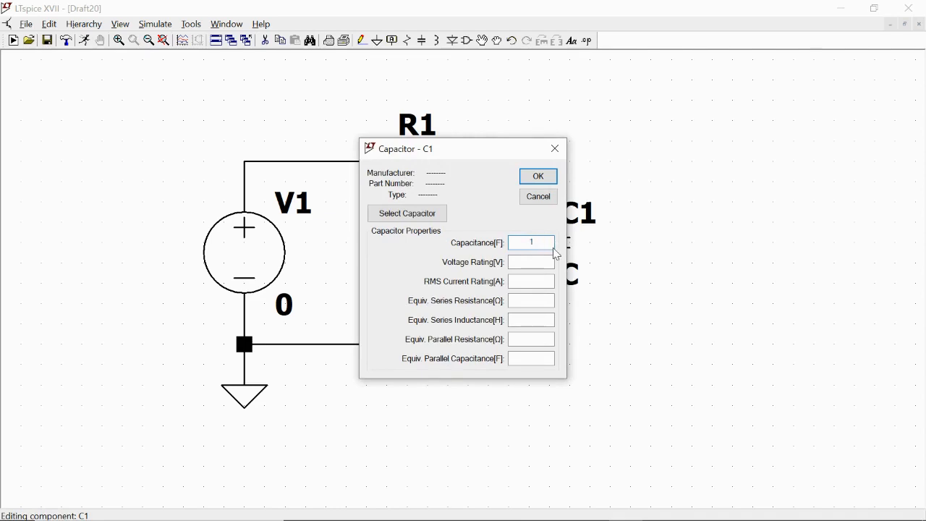
pyautogui.write('u')
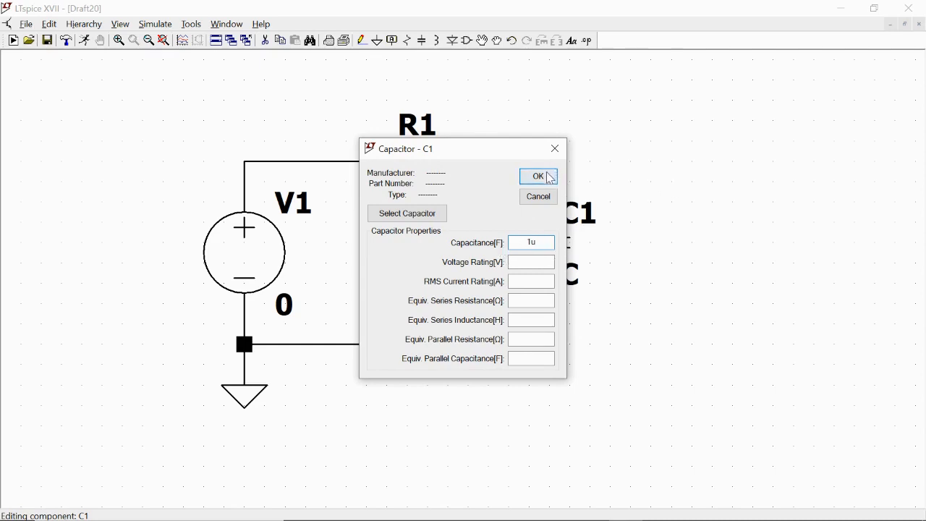
pyautogui.click(534, 177)
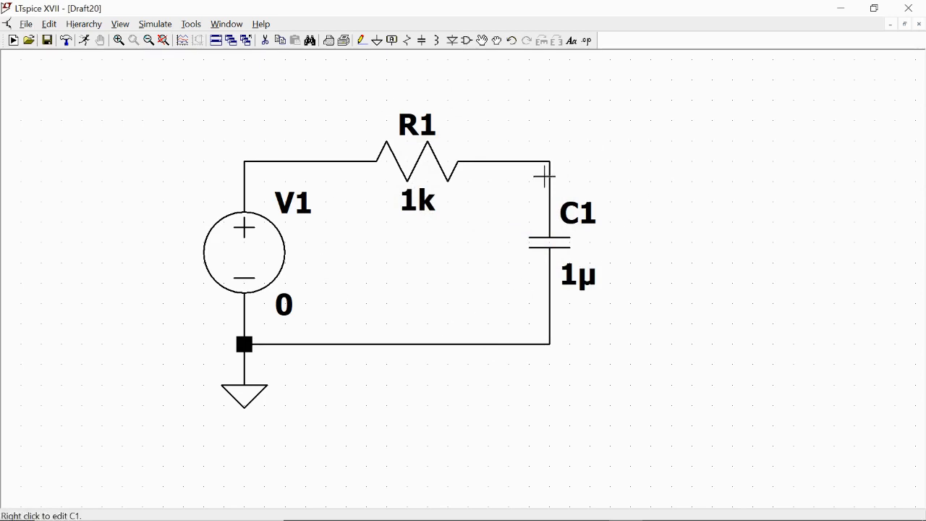
pyautogui.moveTo(347, 130)
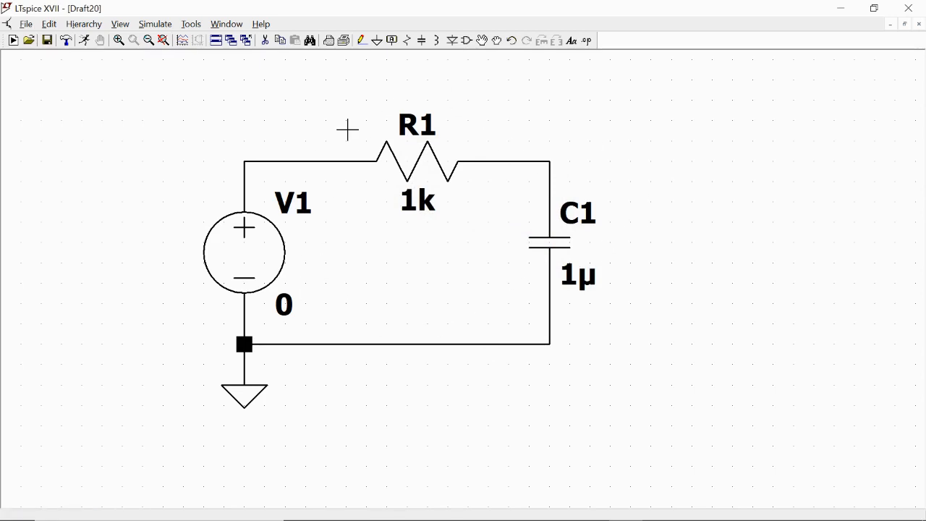
pyautogui.moveTo(459, 128)
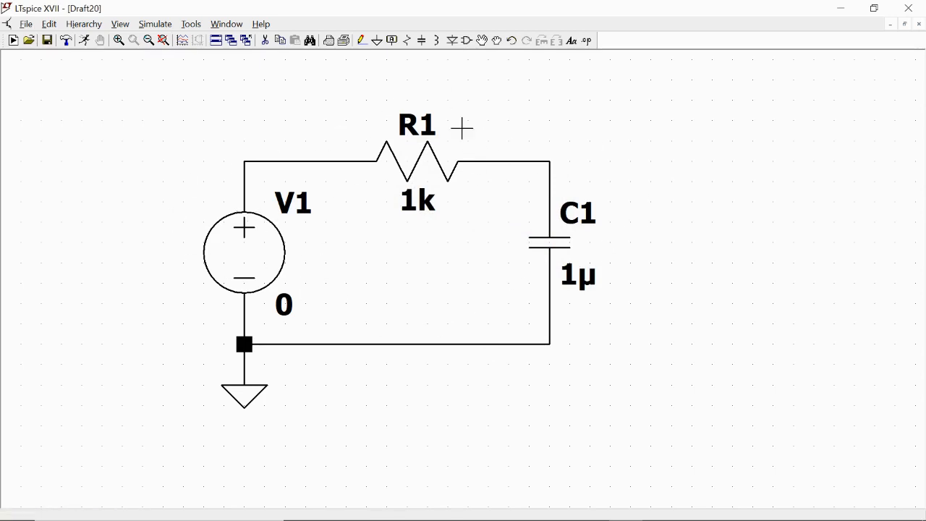
pyautogui.moveTo(570, 212)
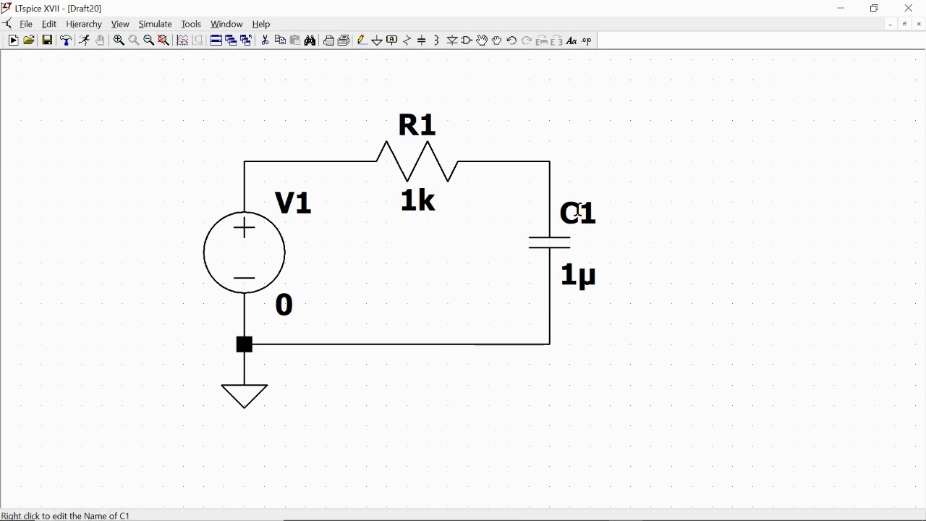
pyautogui.moveTo(180, 71)
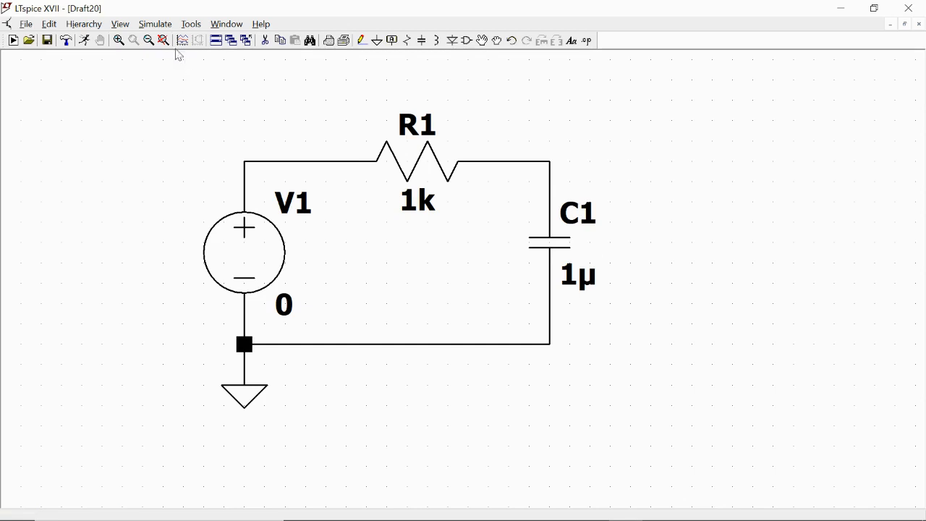
# Create an AC analysis directive: Decade sweep, 100 points, 1 Hz to 100k (.ac dec 100 1 100k).
pyautogui.click(155, 23)
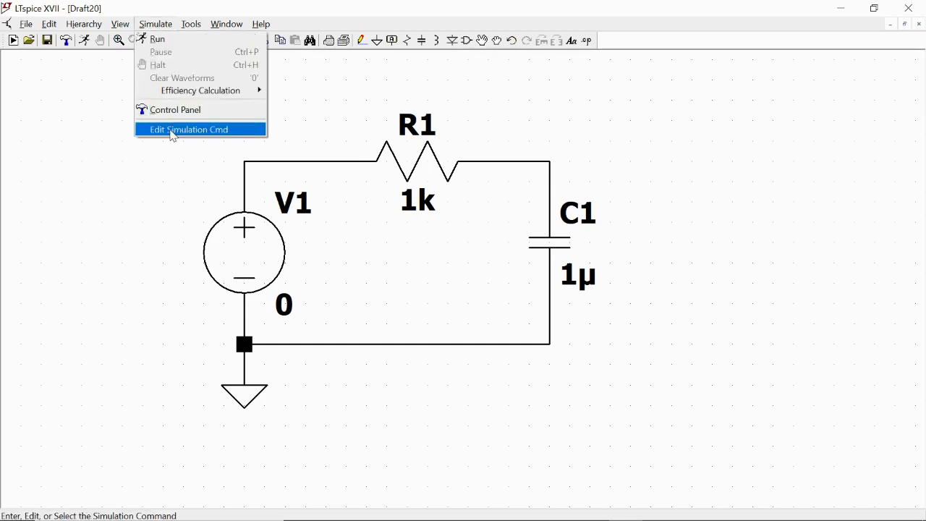
pyautogui.click(188, 129)
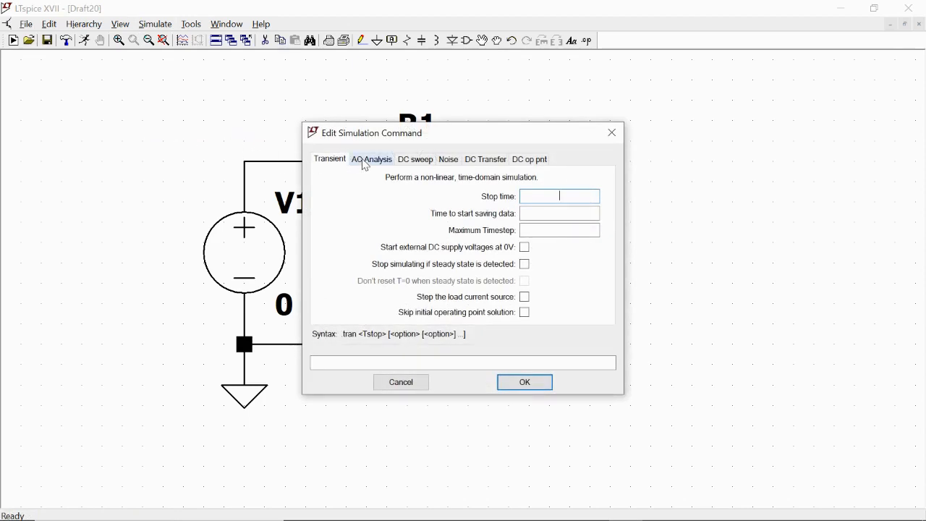
pyautogui.click(370, 158)
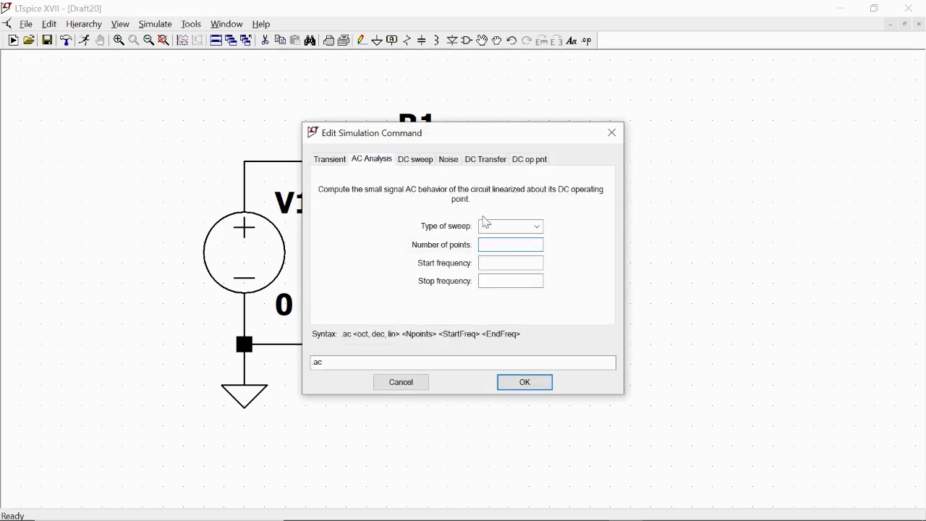
pyautogui.click(535, 226)
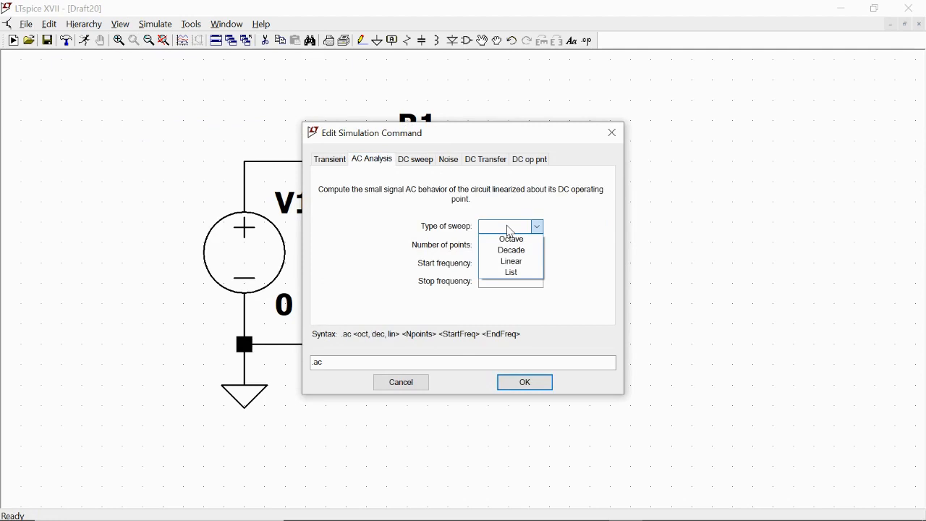
pyautogui.click(511, 249)
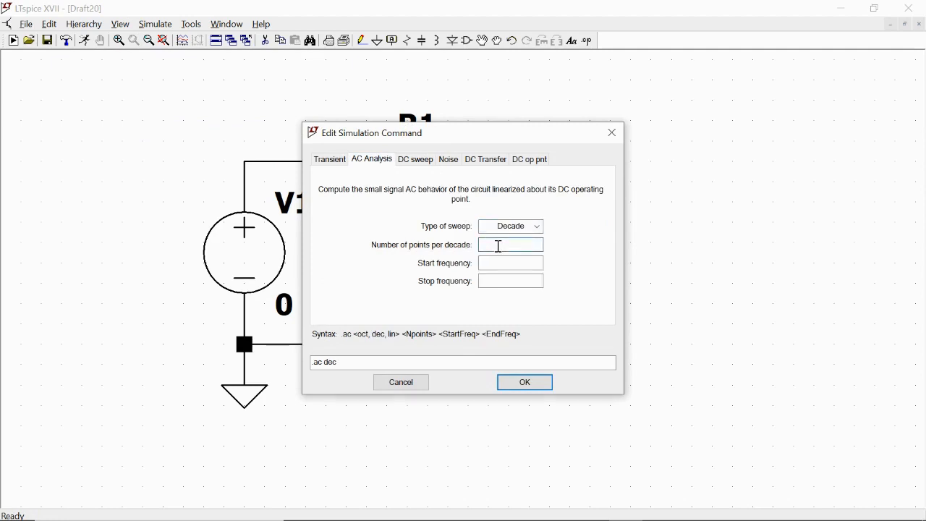
pyautogui.write('100')
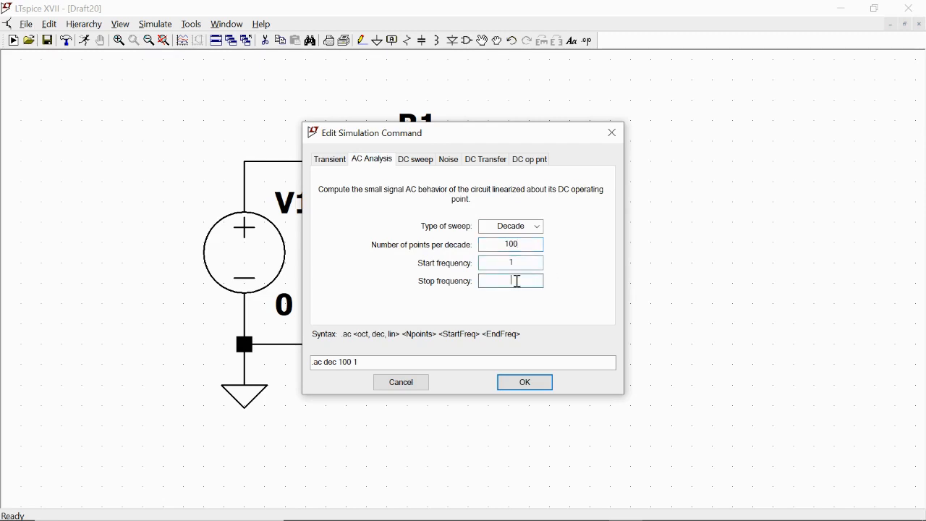
pyautogui.write('100k')
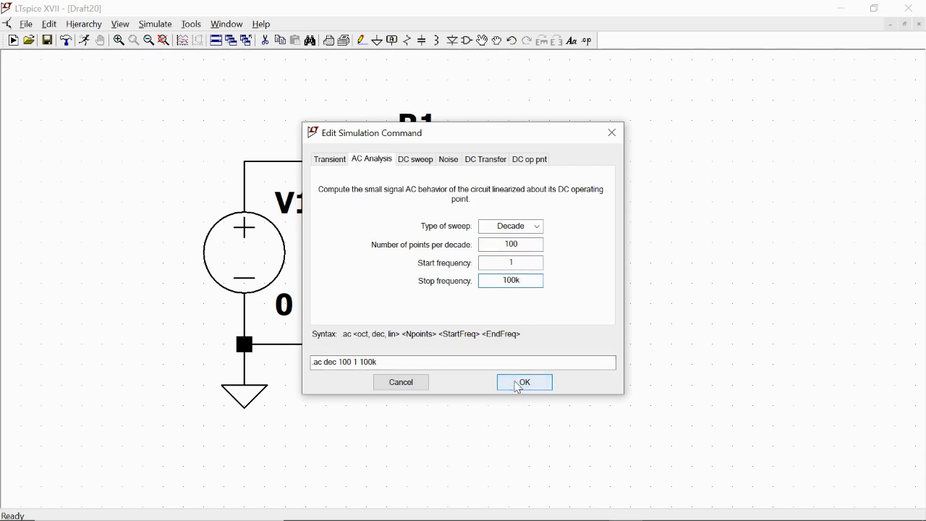
pyautogui.click(524, 382)
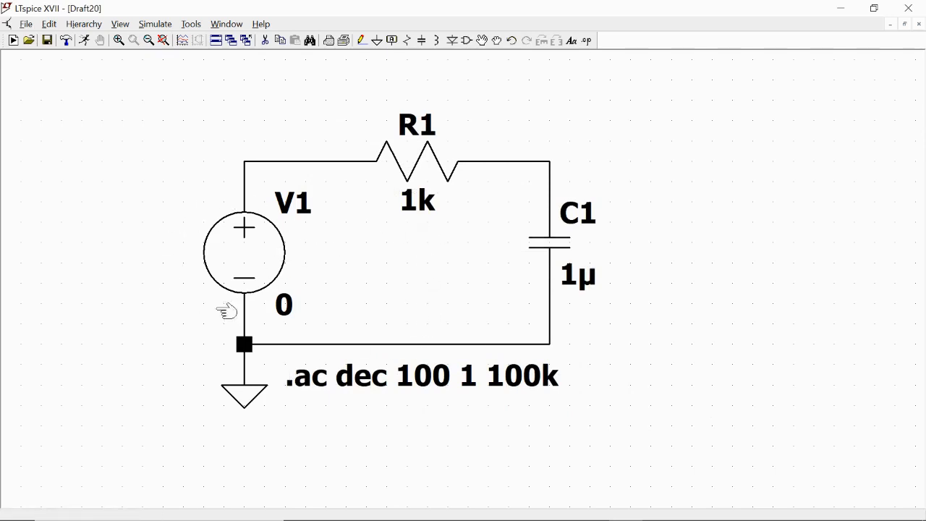
pyautogui.moveTo(281, 217)
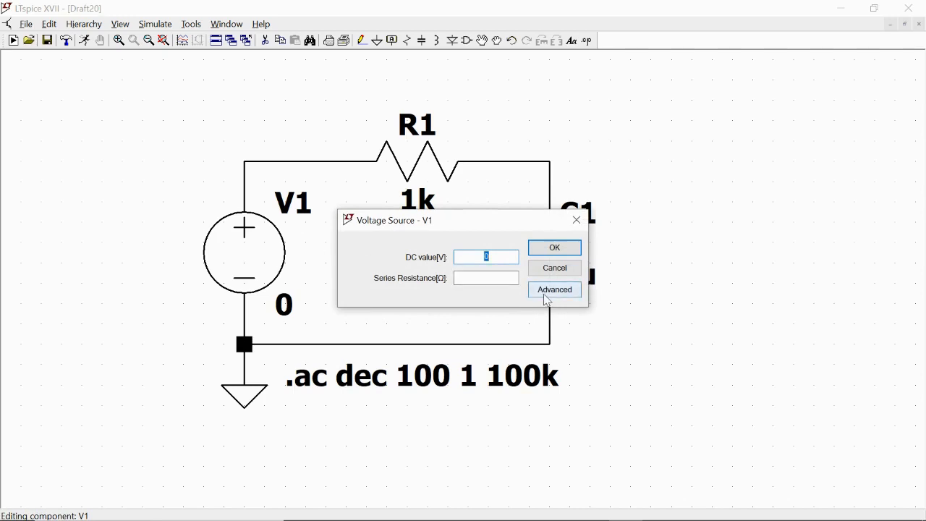
# Set V1's small-signal AC amplitude to 1 and AC phase to 0 in the Advanced settings.
pyautogui.click(554, 290)
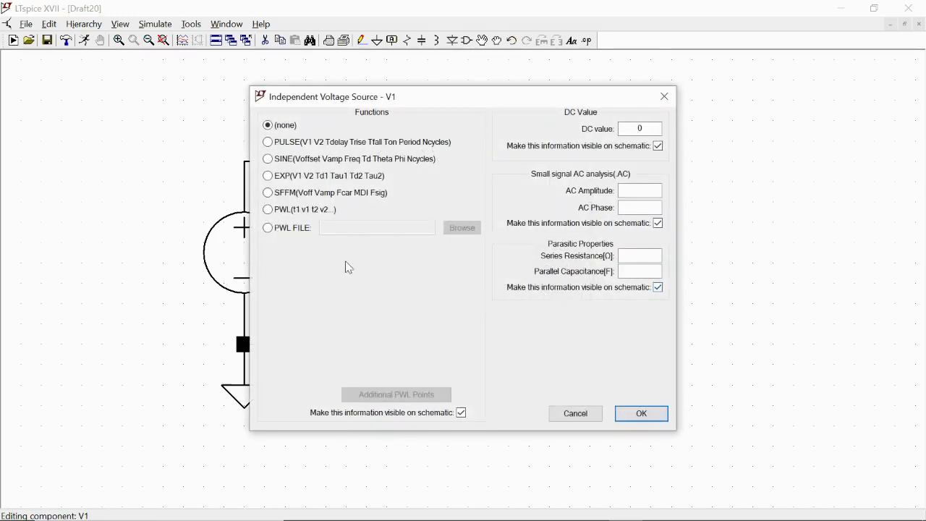
pyautogui.moveTo(513, 175)
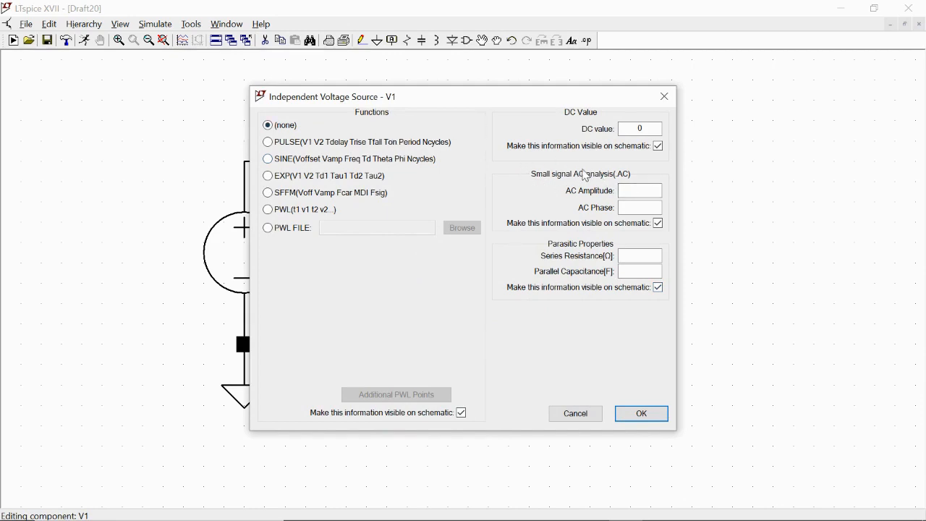
pyautogui.moveTo(510, 174)
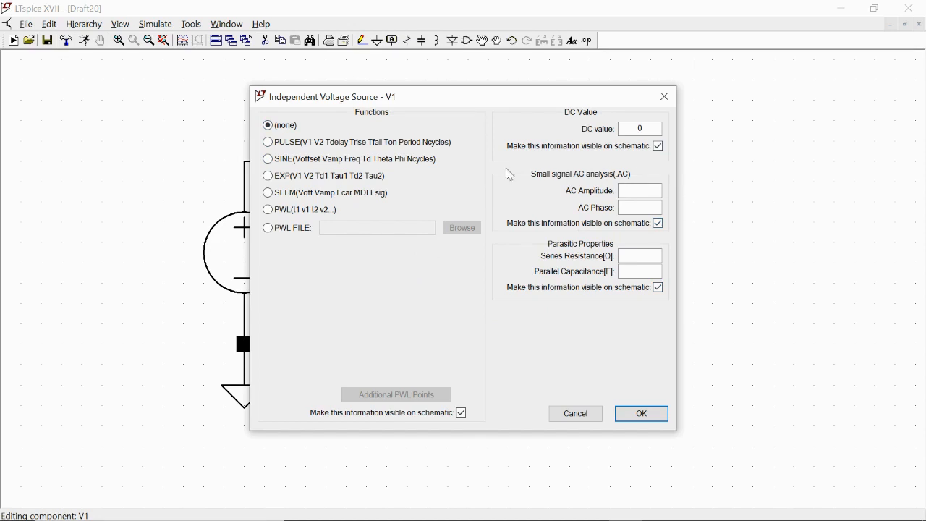
pyautogui.moveTo(562, 174)
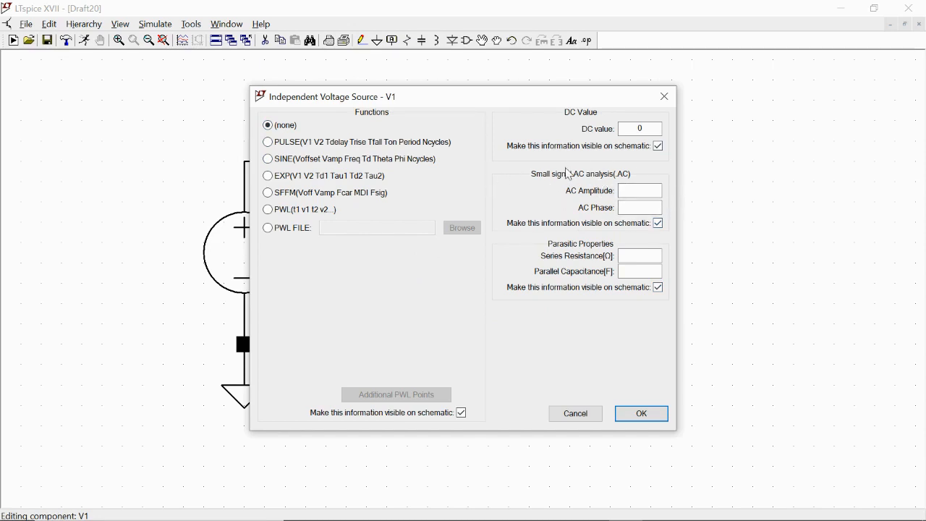
pyautogui.click(640, 191)
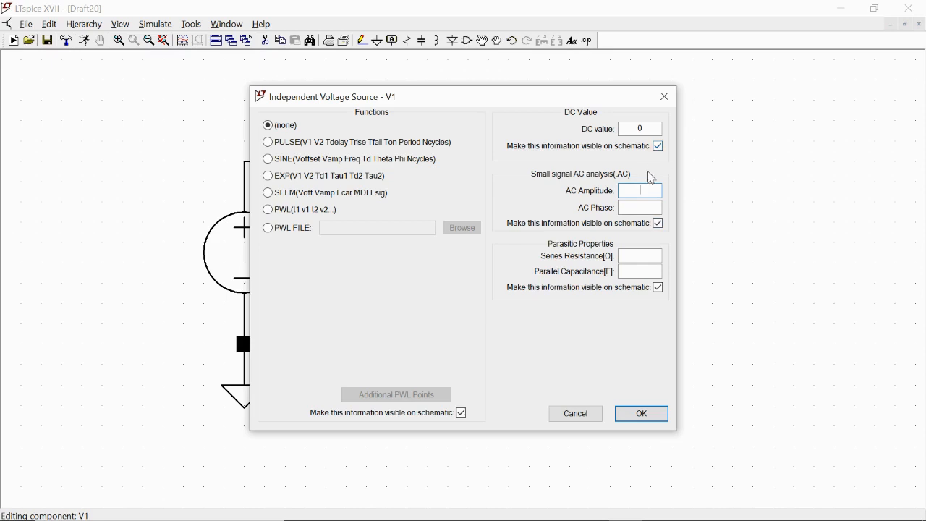
pyautogui.write('1')
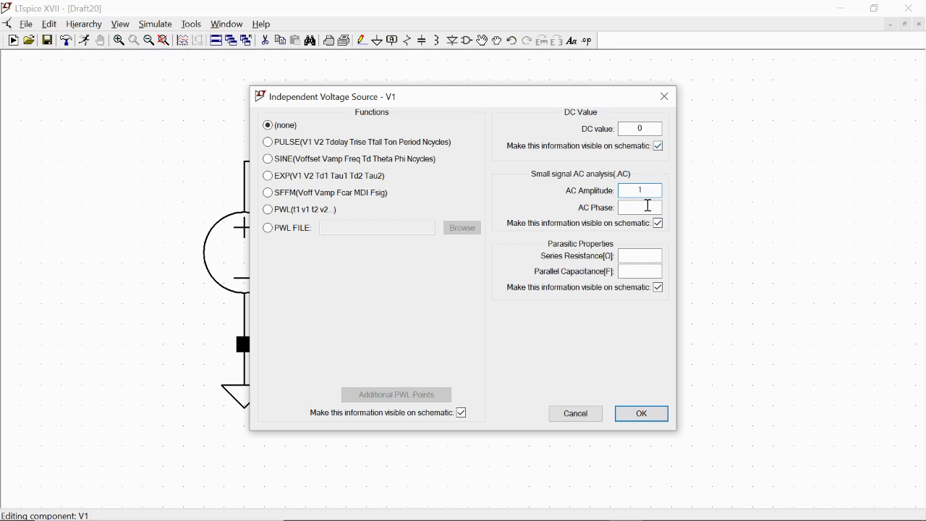
pyautogui.write('0')
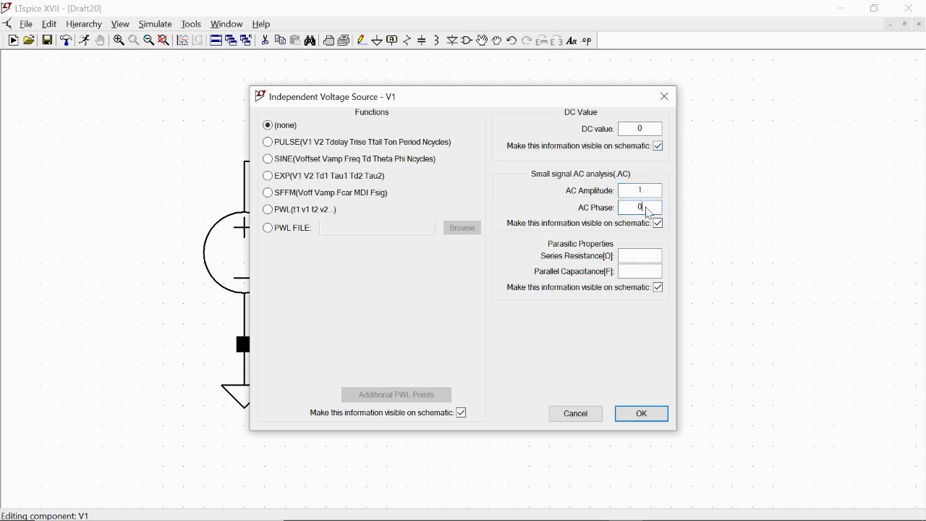
pyautogui.click(641, 414)
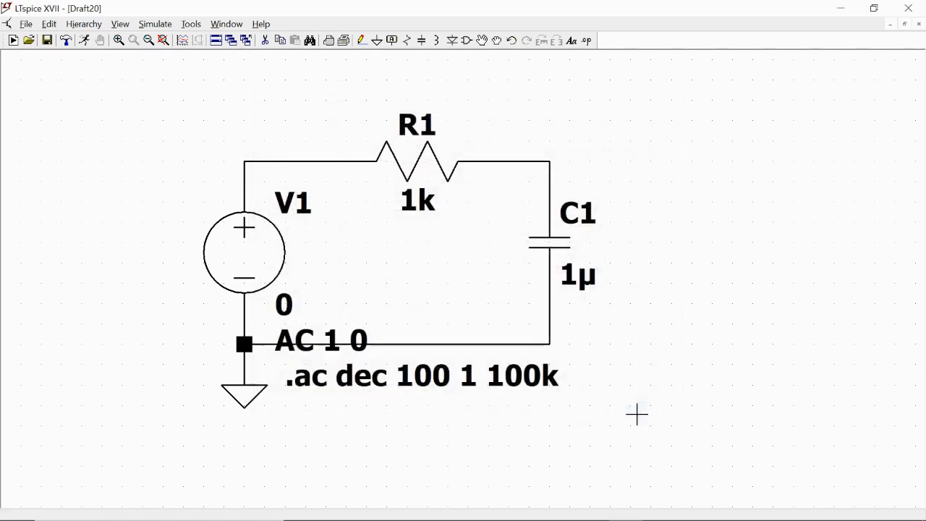
pyautogui.moveTo(224, 107)
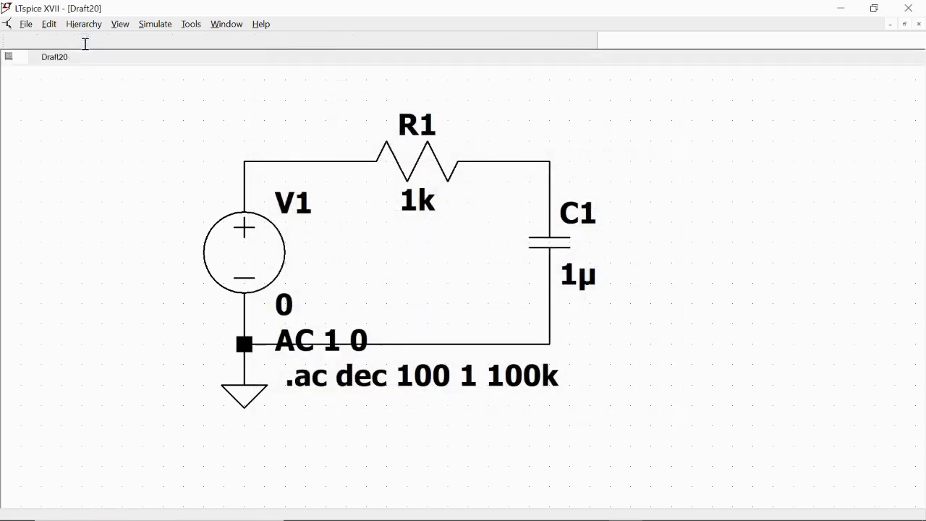
# Run the AC simulation, opening an empty 1 Hz–100 kHz plot pane.
pyautogui.click(154, 24)
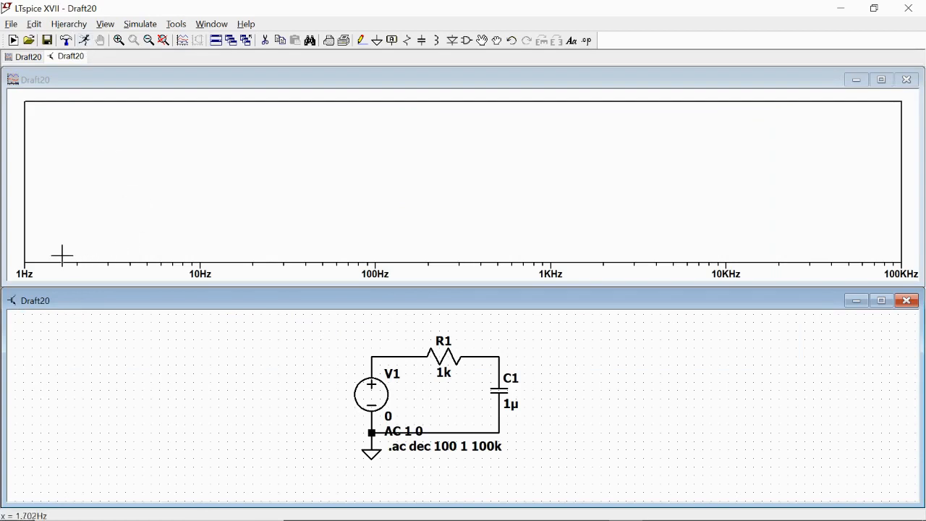
pyautogui.moveTo(892, 257)
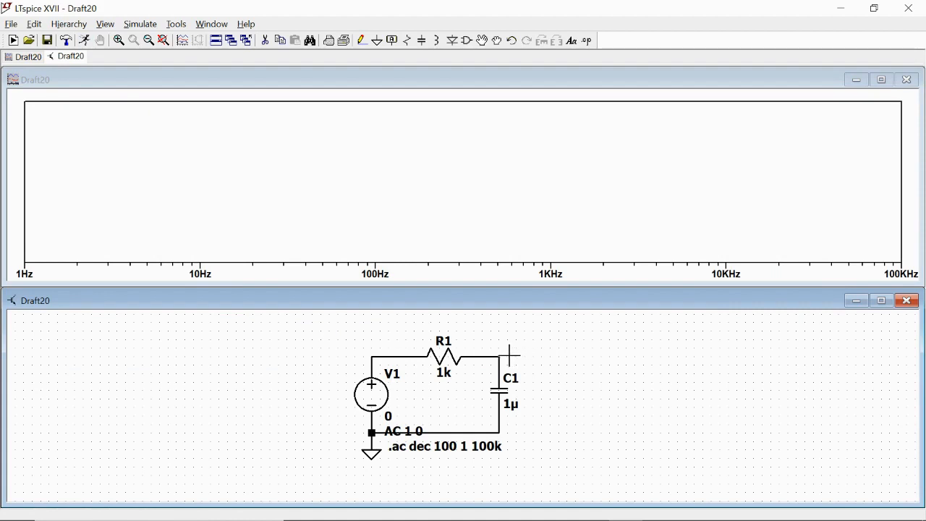
pyautogui.moveTo(506, 364)
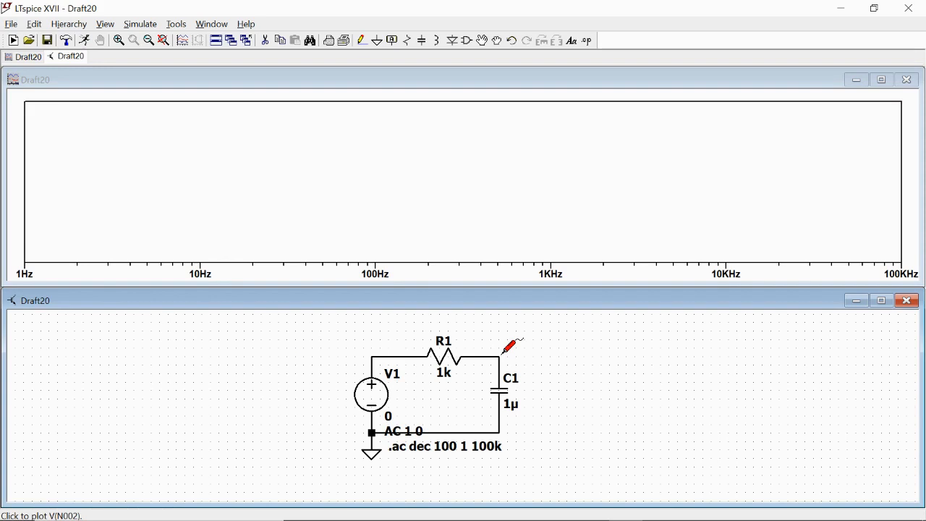
# Probe the R1–C1 junction to plot the magnitude and phase of V(n002).
pyautogui.click(498, 367)
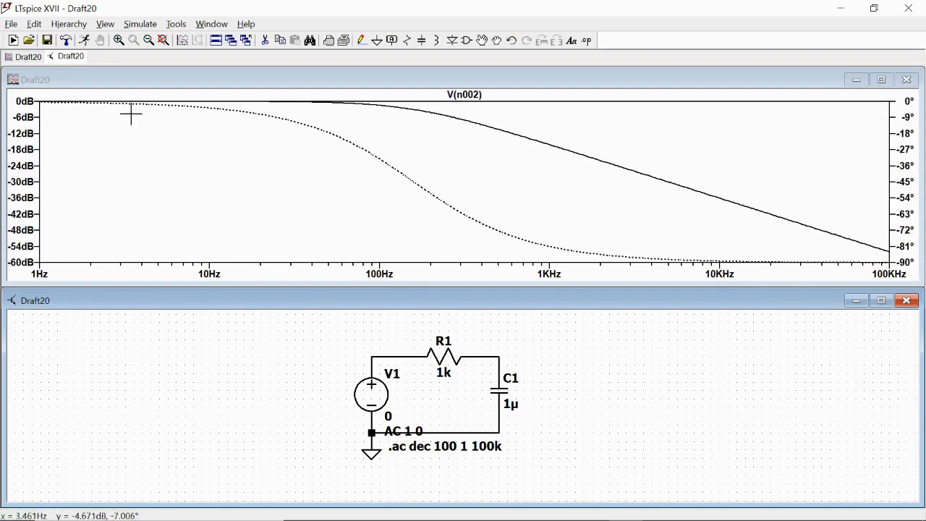
pyautogui.moveTo(199, 157)
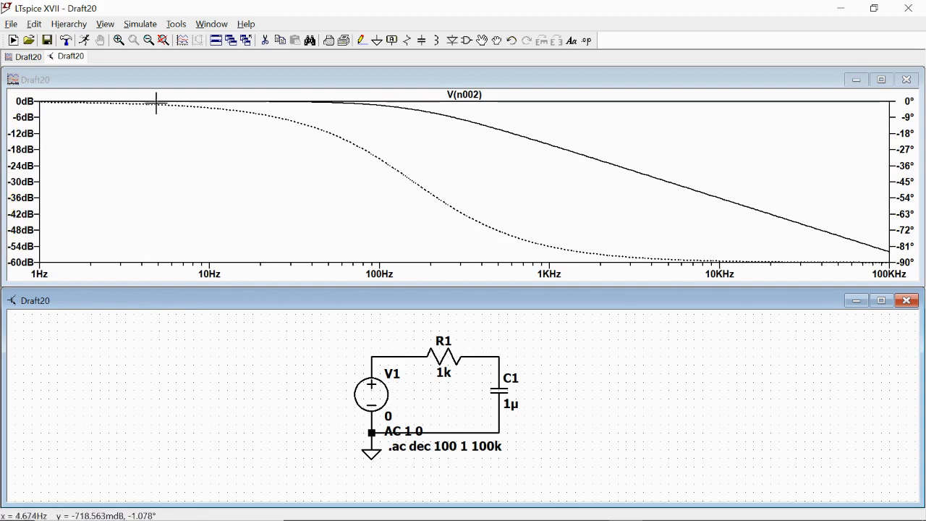
pyautogui.moveTo(811, 247)
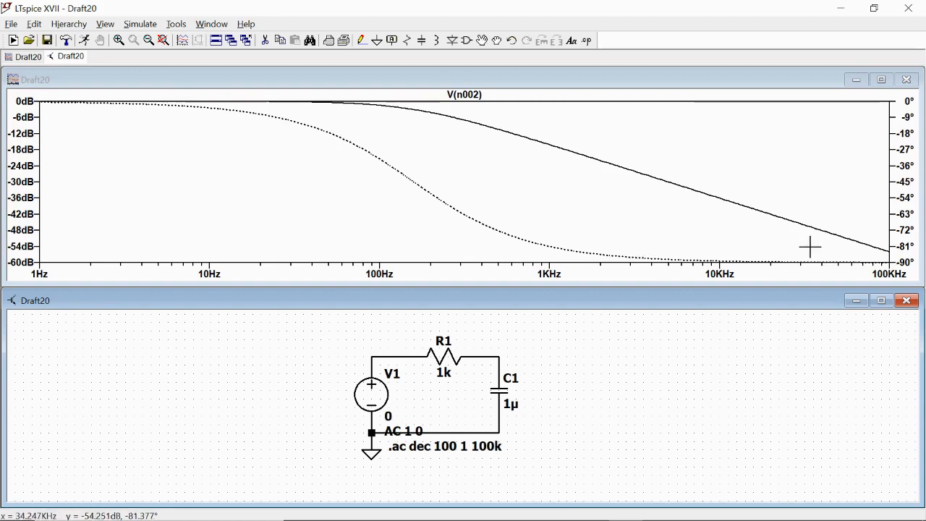
pyautogui.moveTo(903, 138)
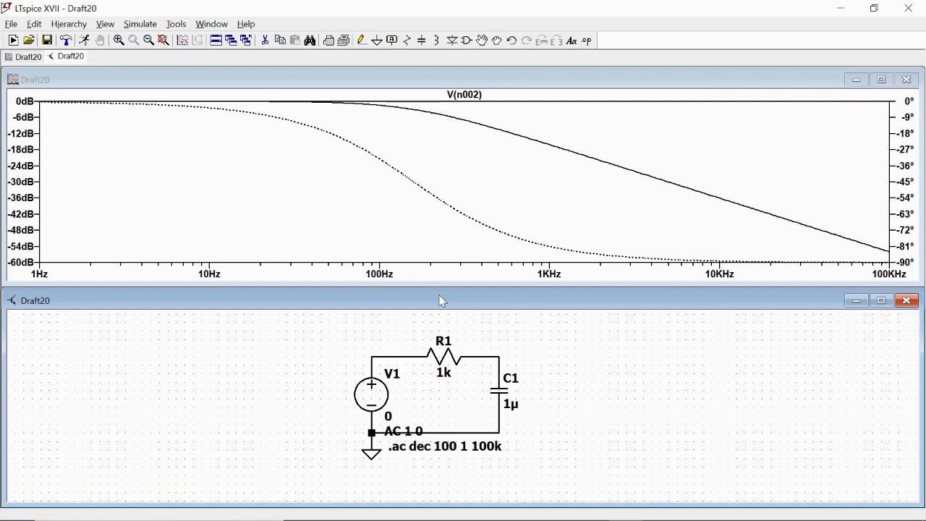
pyautogui.moveTo(420, 177)
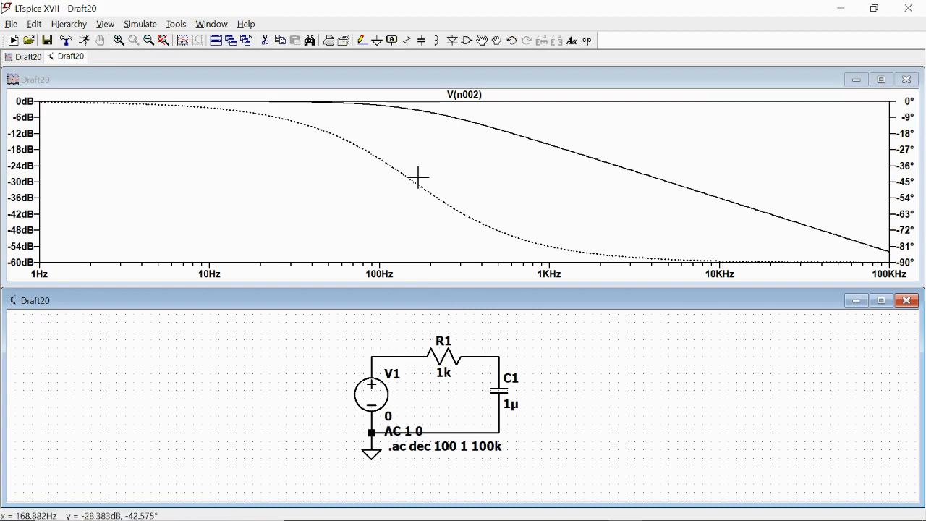